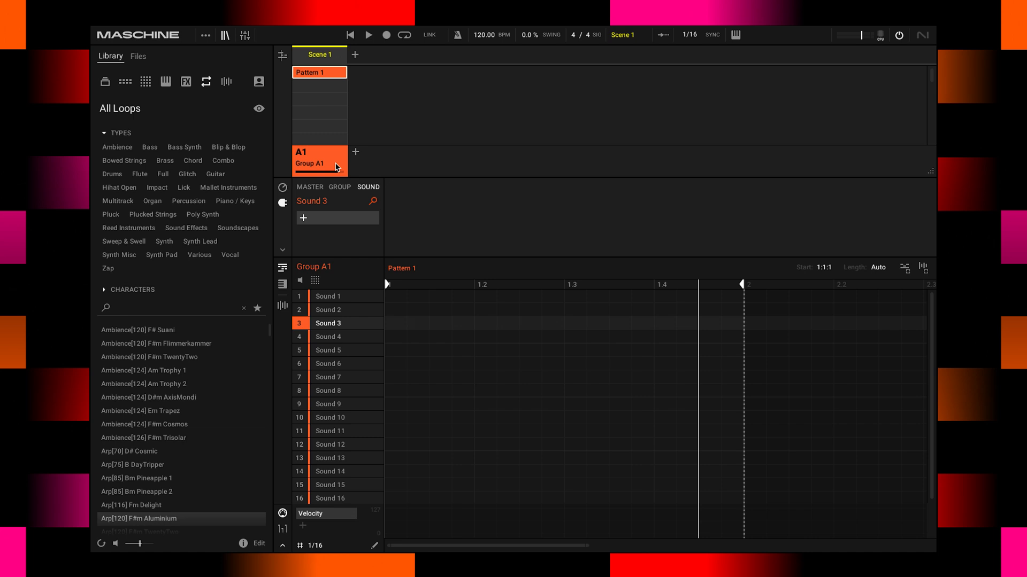
{"action": "mouse_move", "coordinate": [322, 170]}
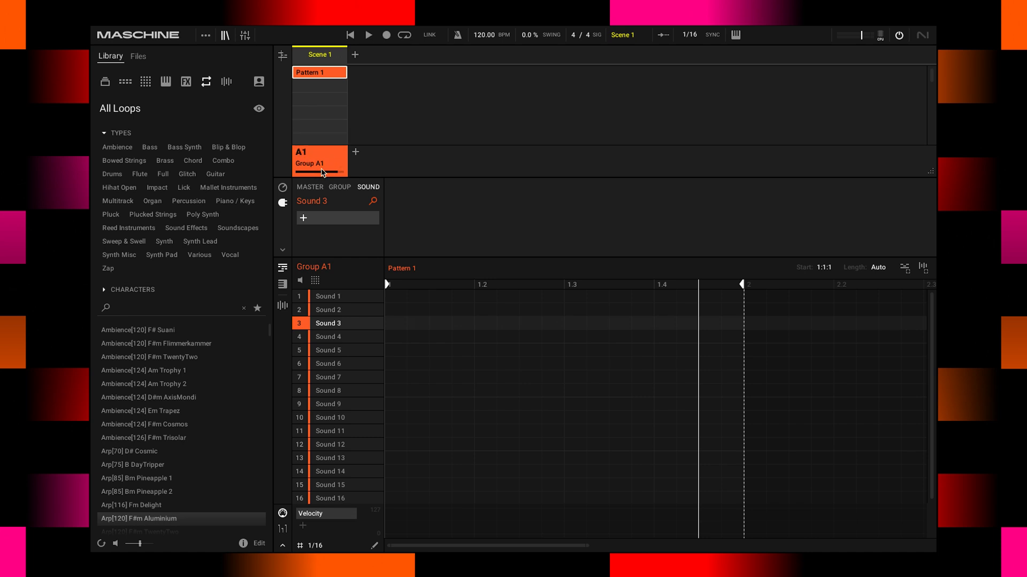
{"action": "mouse_move", "coordinate": [333, 169]}
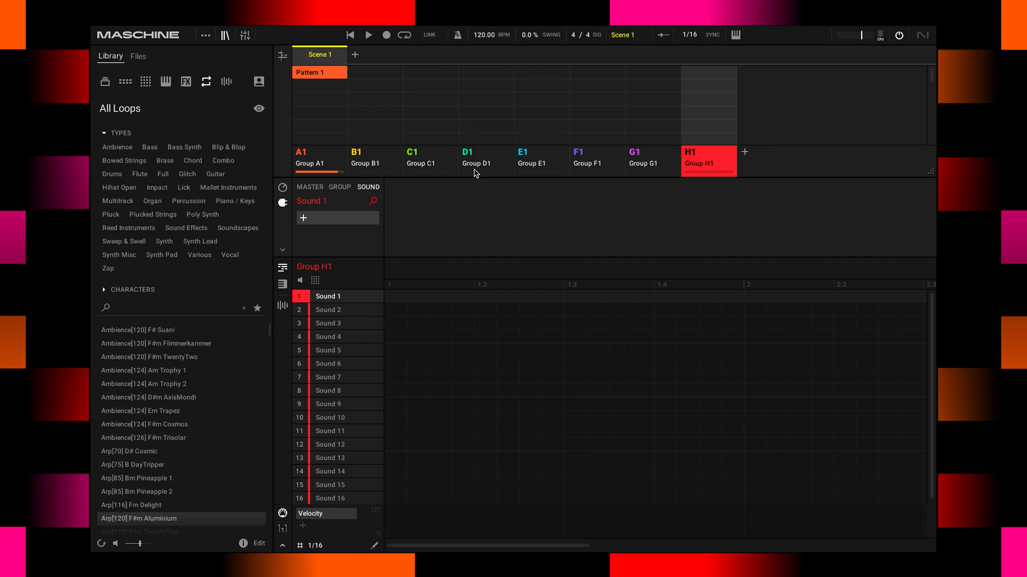
Step: Return to Group A1 to view its Pattern 1 and sixteen sound slots
{"action": "left_click", "coordinate": [319, 158]}
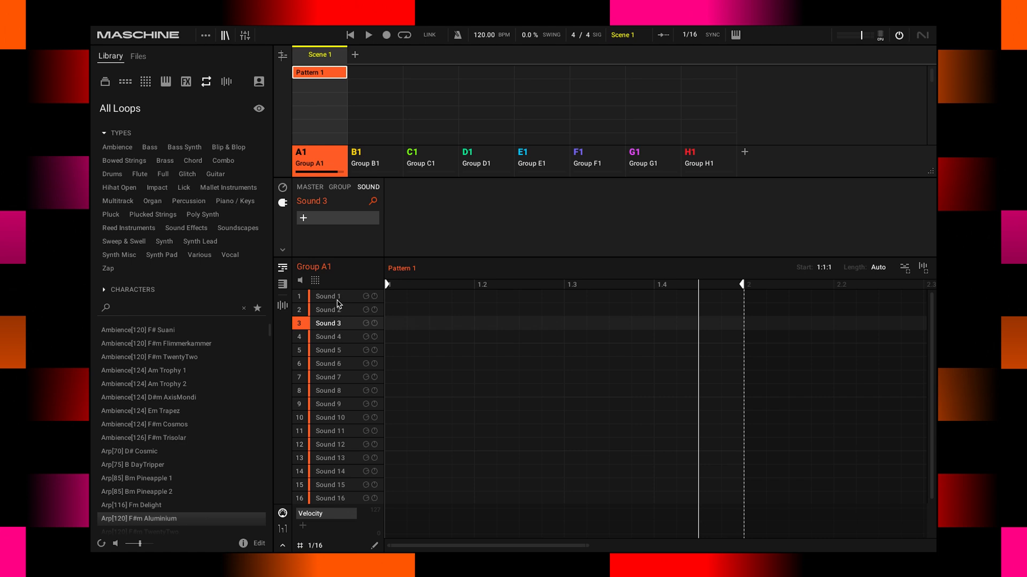
{"action": "mouse_move", "coordinate": [336, 298]}
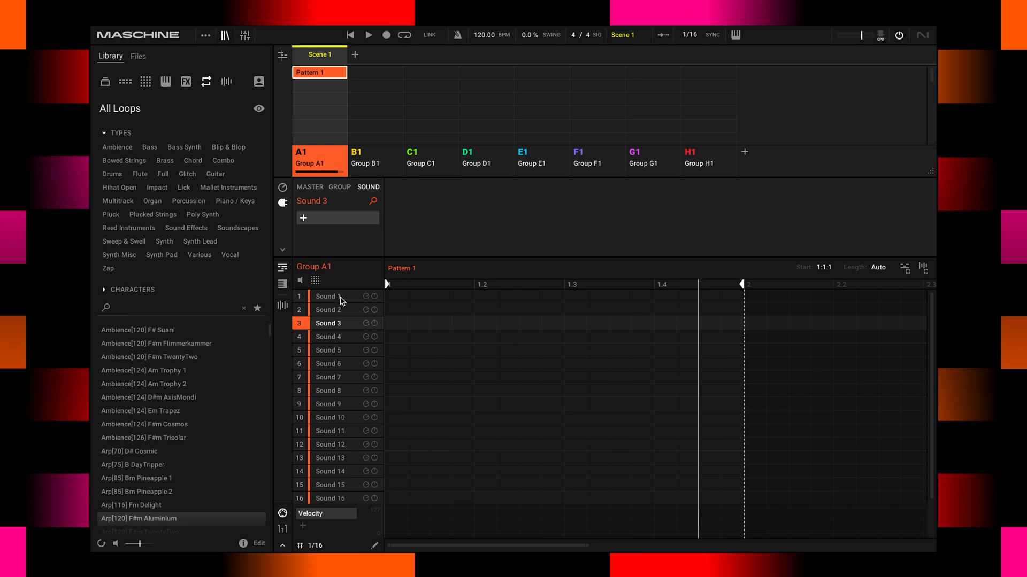
{"action": "left_click", "coordinate": [327, 296]}
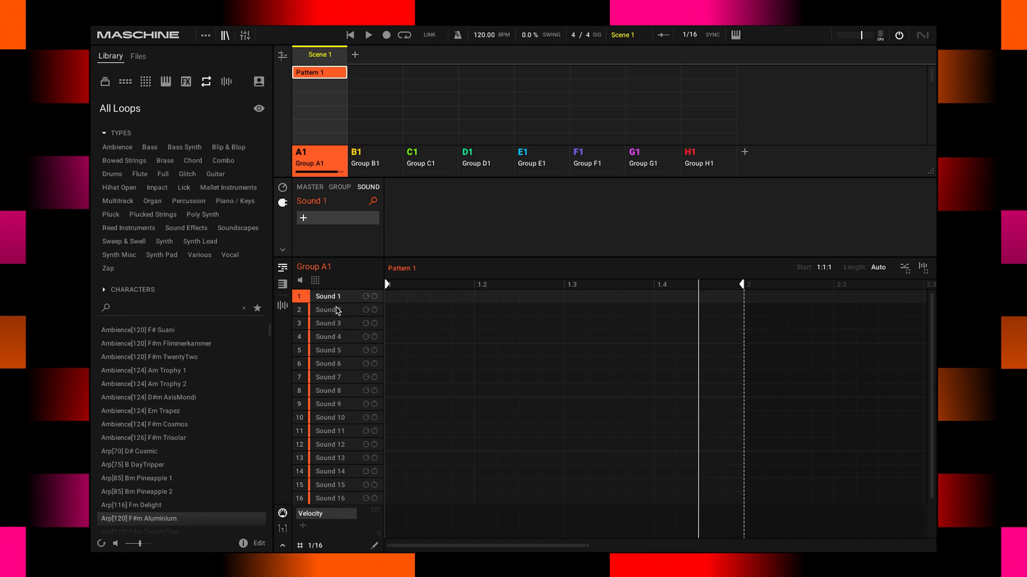
{"action": "mouse_move", "coordinate": [337, 311]}
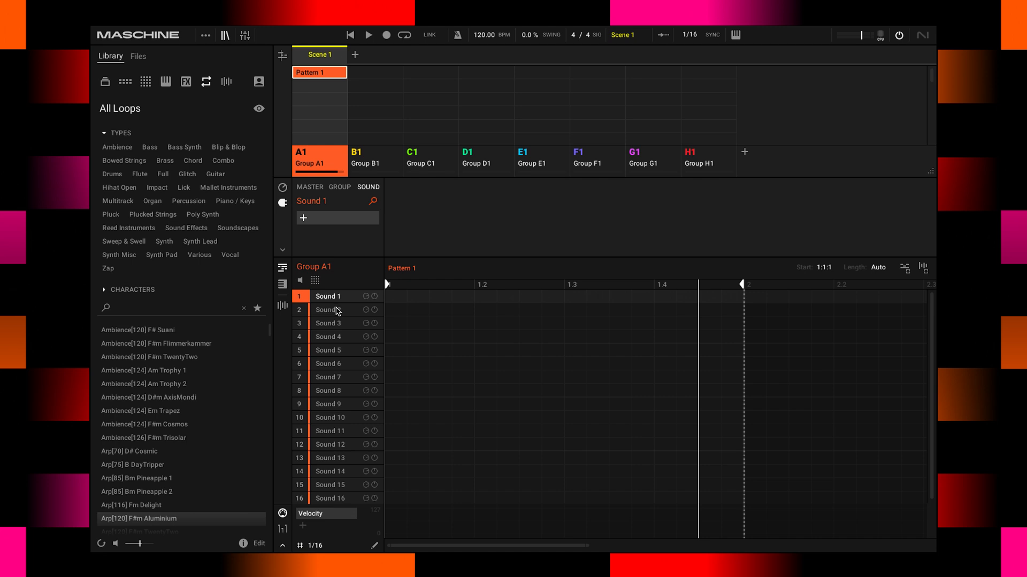
{"action": "mouse_move", "coordinate": [324, 365]}
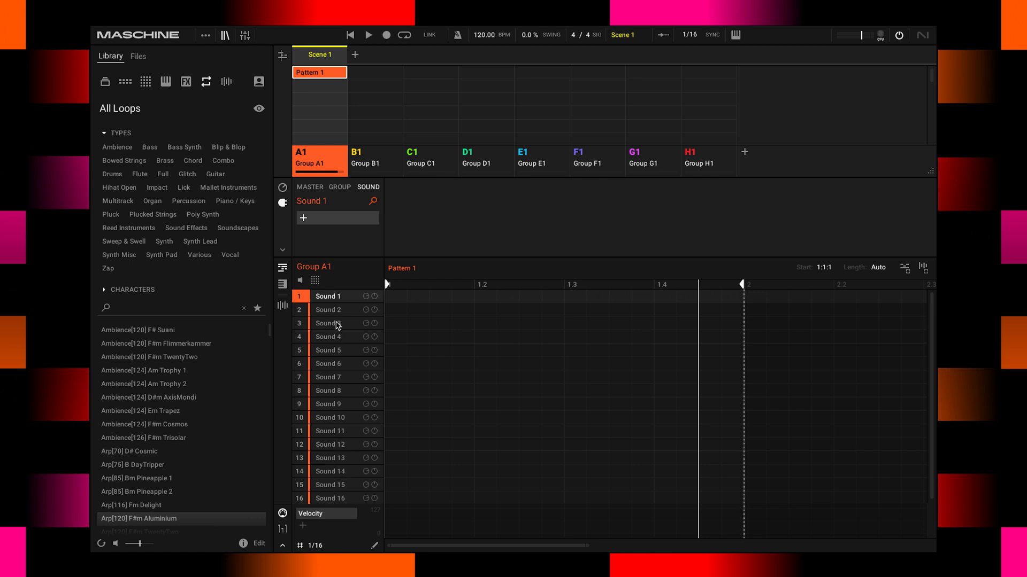
{"action": "left_click", "coordinate": [328, 337]}
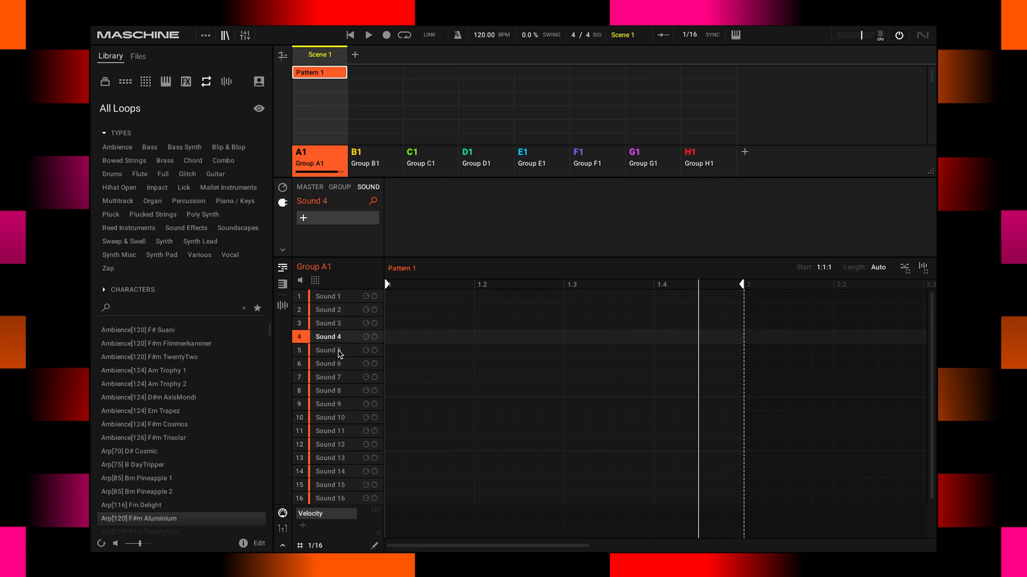
{"action": "left_click", "coordinate": [329, 296]}
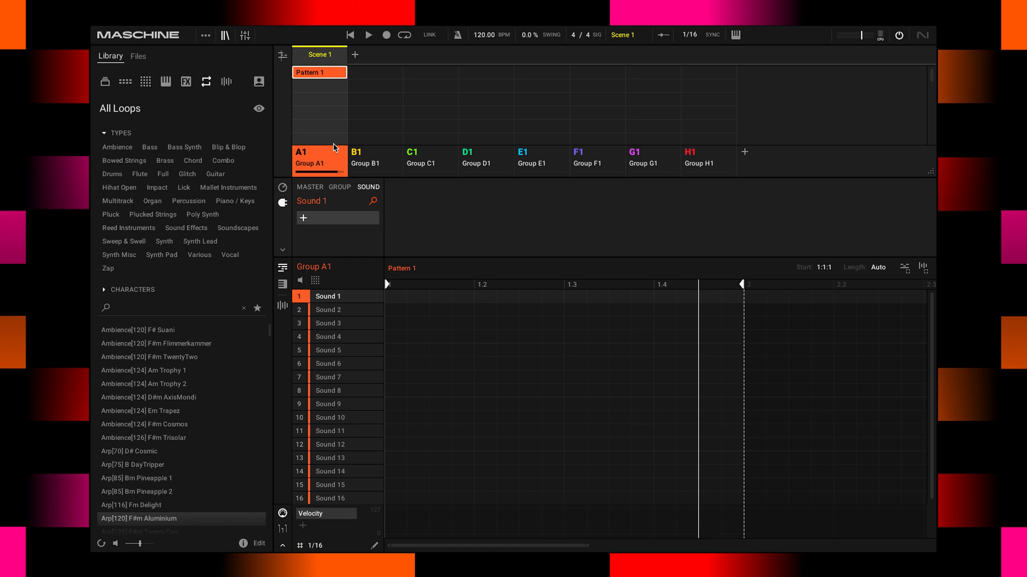
{"action": "mouse_move", "coordinate": [339, 160]}
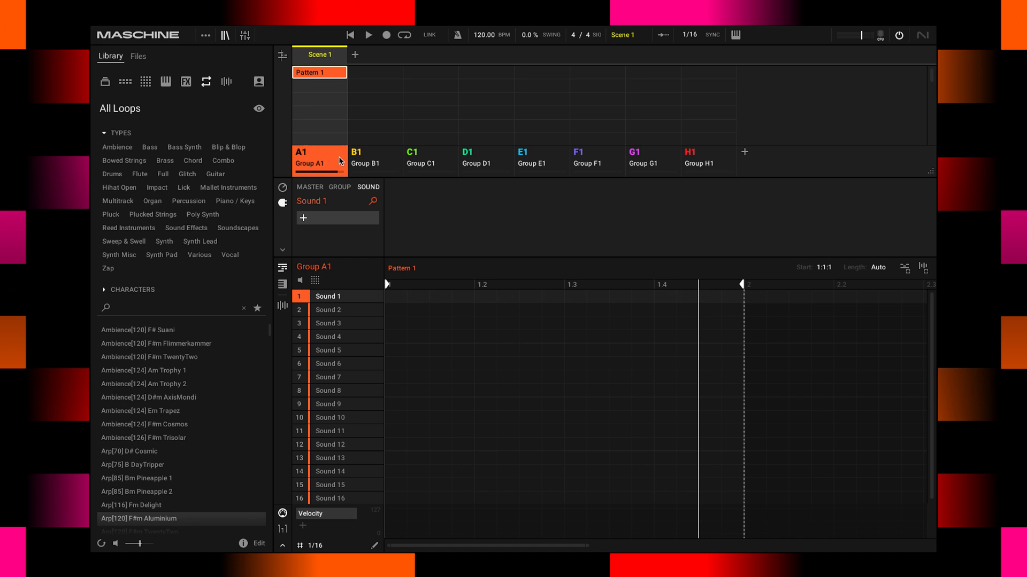
{"action": "mouse_move", "coordinate": [317, 158]}
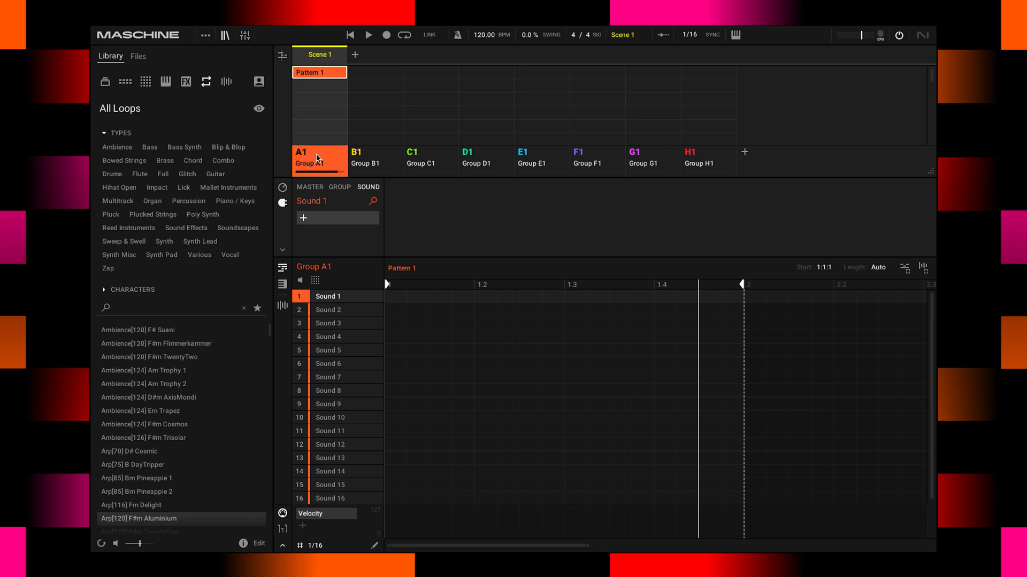